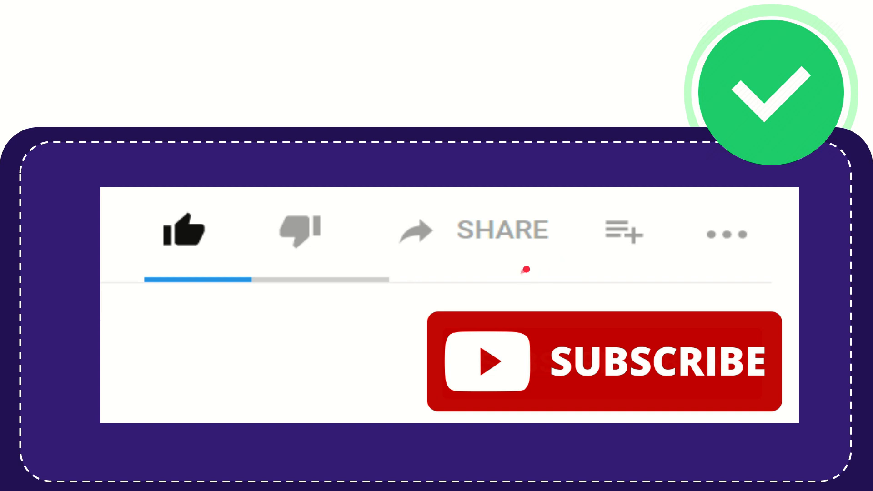
pyautogui.moveTo(497, 283)
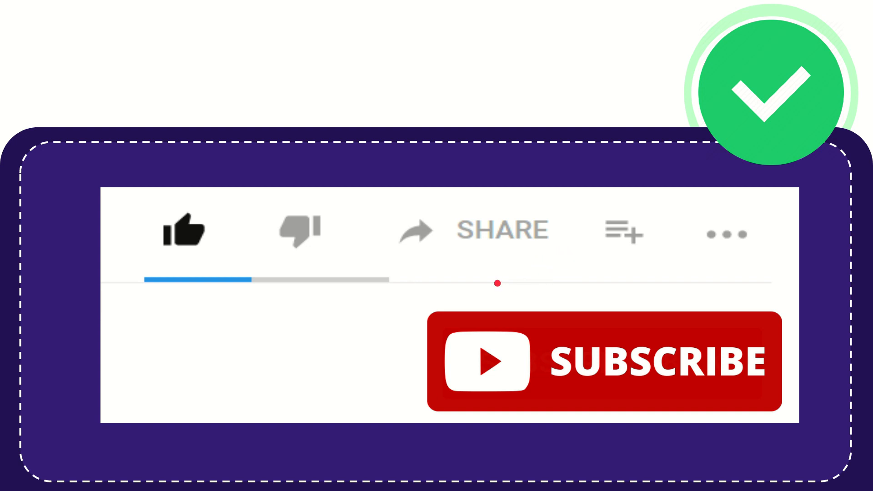